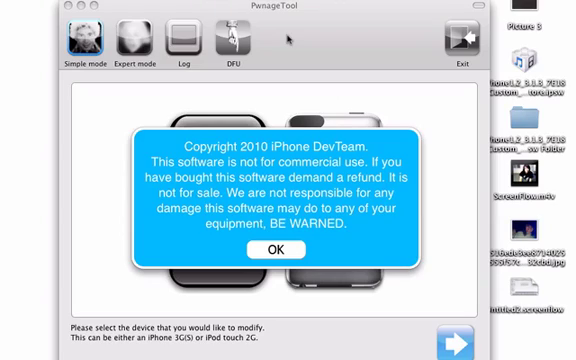
mouse_move(274, 248)
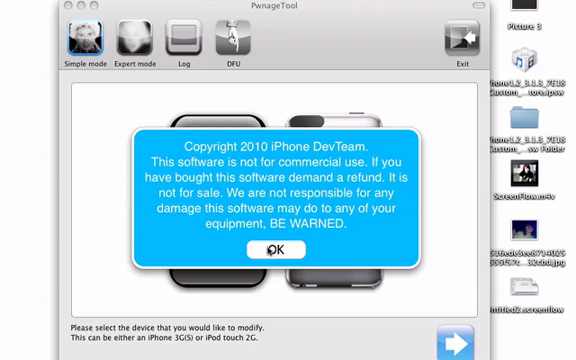
Dismiss the DevTeam copyright warning so the iPhone 3G(S) device can be chosen
left_click(276, 250)
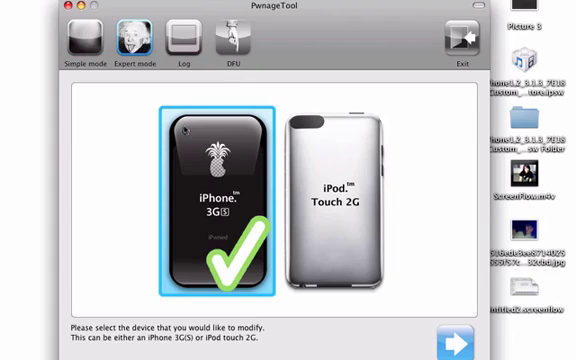
Select iPhone1,2_4.0_8A293_Restore.ipsw as the firmware bundle to customise
left_click(456, 338)
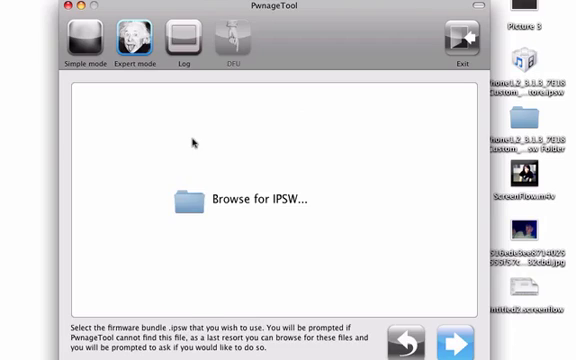
left_click(446, 344)
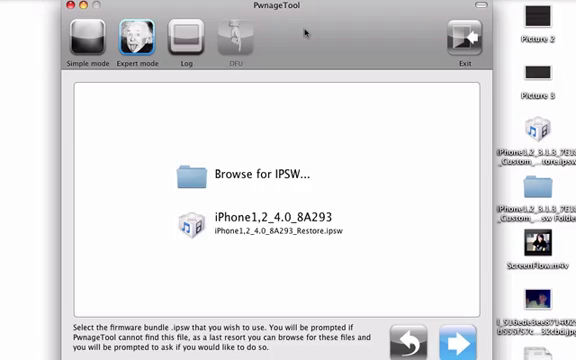
left_click(280, 220)
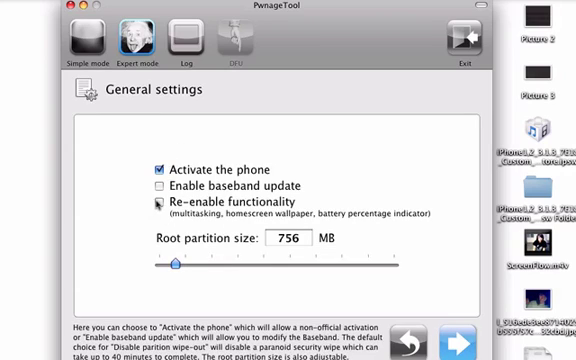
Accept the general settings (activation on, 756 MB root partition) and continue to Cydia settings
left_click(158, 204)
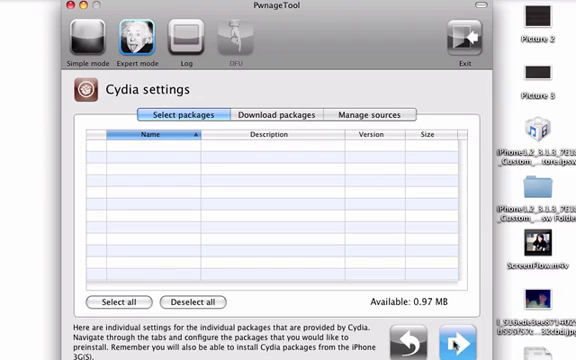
Uncheck the custom boot logo, keep the recovery logo, and return to the build overview
left_click(288, 114)
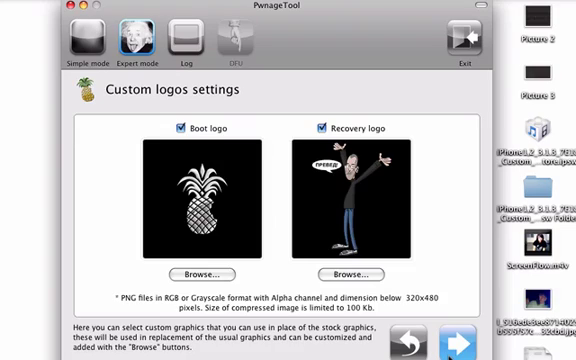
left_click(168, 130)
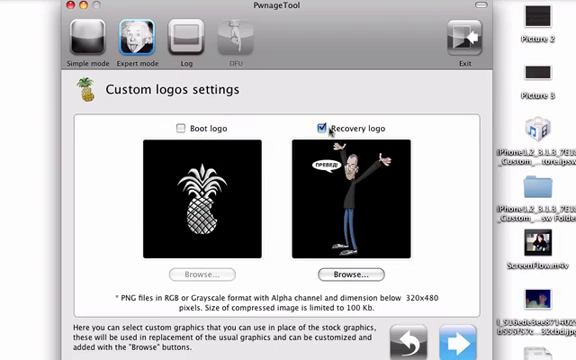
left_click(318, 128)
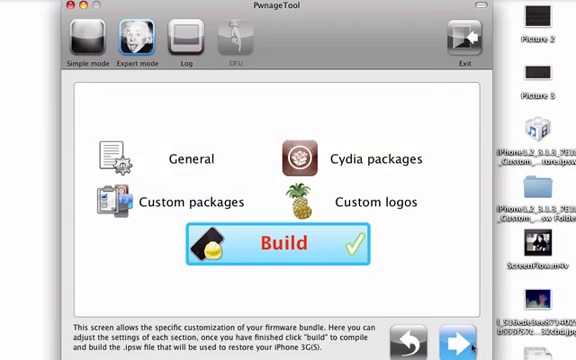
Start the Build of the custom .ipsw restore file for the iPhone 3G(S)
left_click(268, 244)
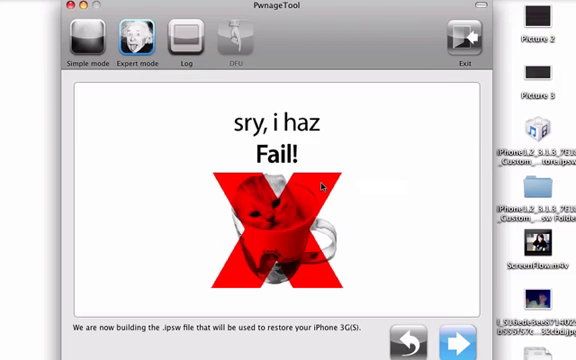
mouse_move(362, 136)
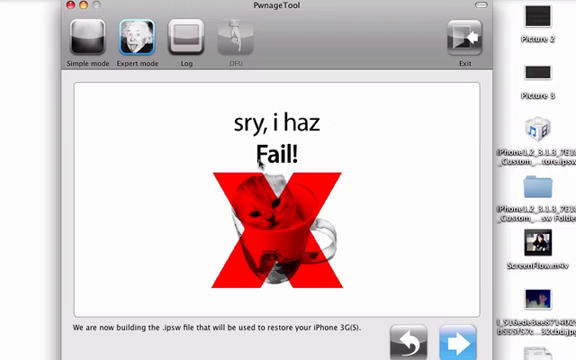
mouse_move(150, 152)
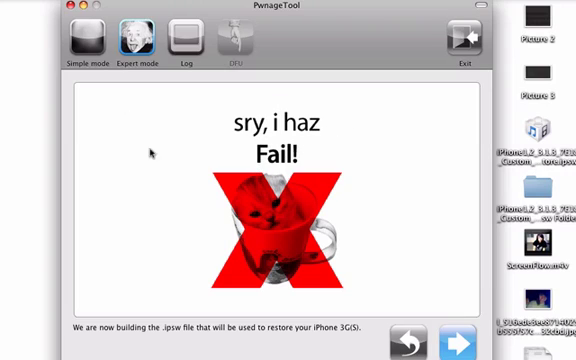